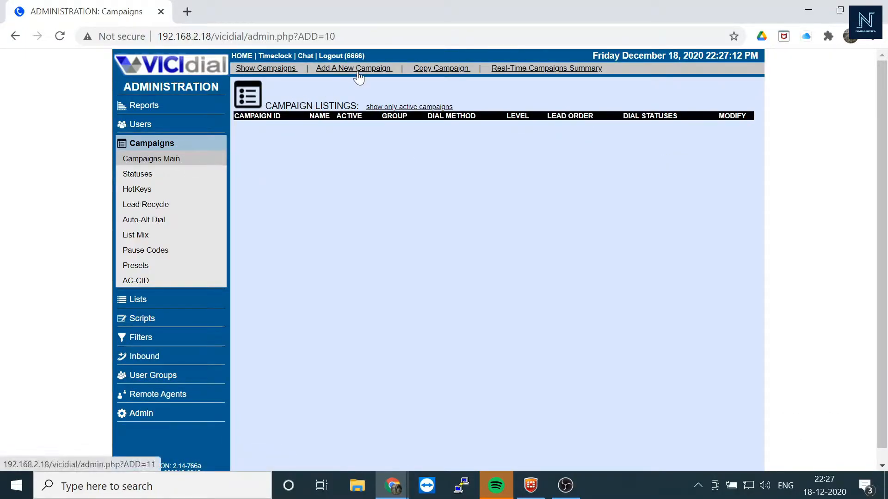
Start a new campaign with US_cam as its ID, name and description.
click(353, 67)
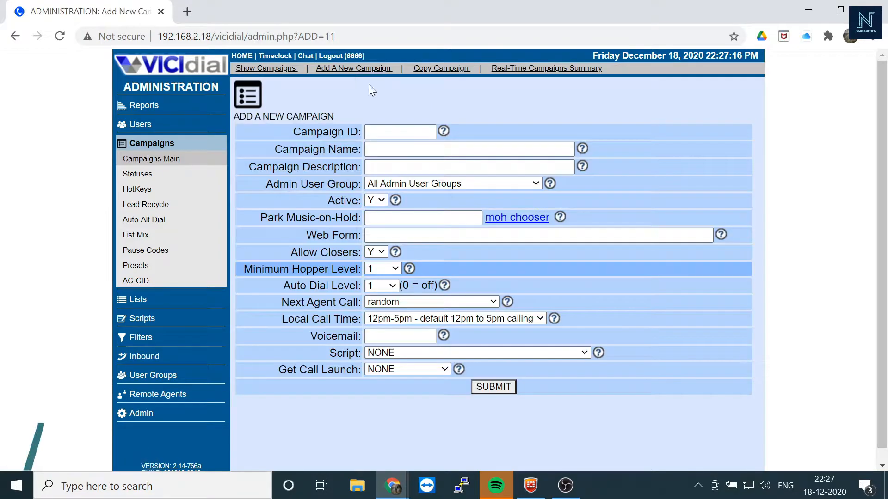
click(400, 131)
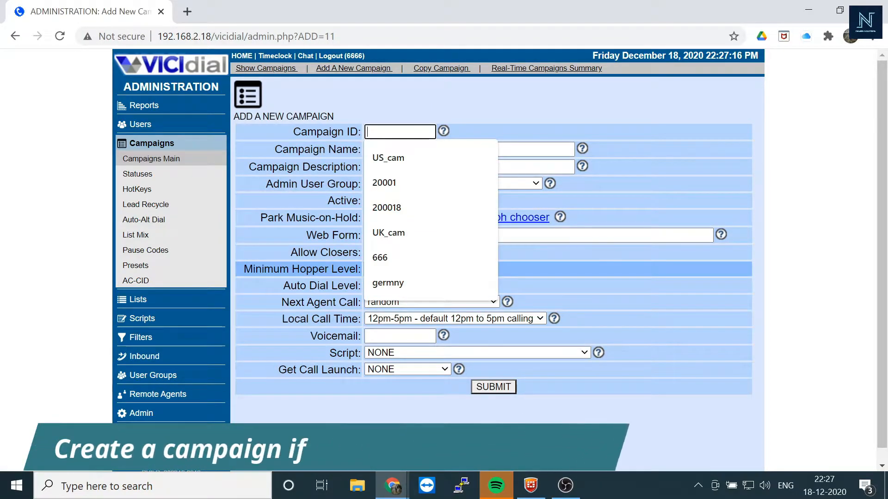
click(388, 157)
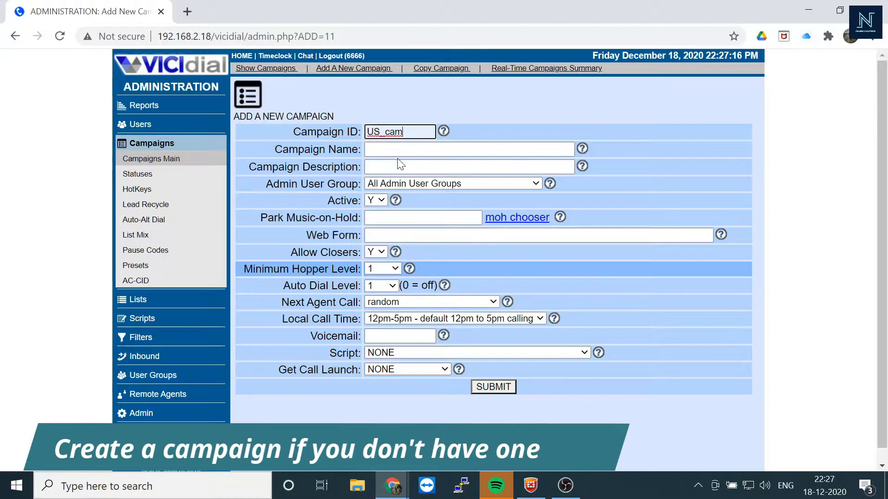
click(469, 148)
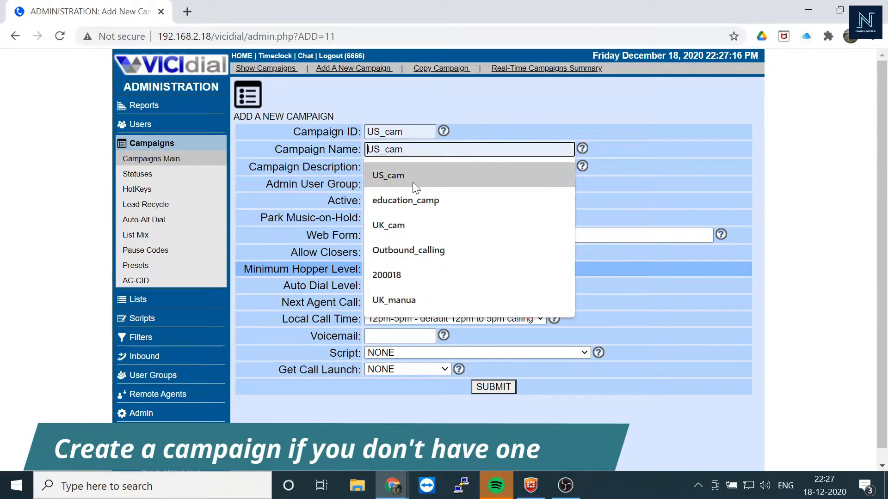
click(387, 174)
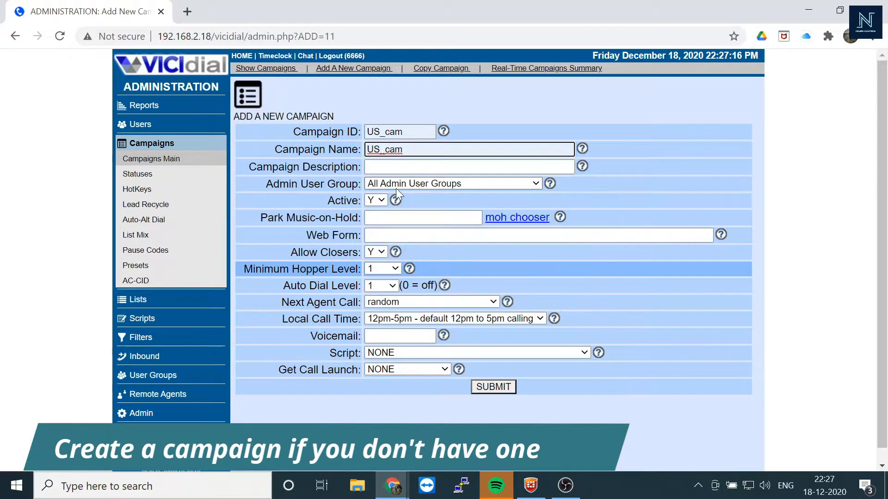
click(468, 167)
text(US_cam)
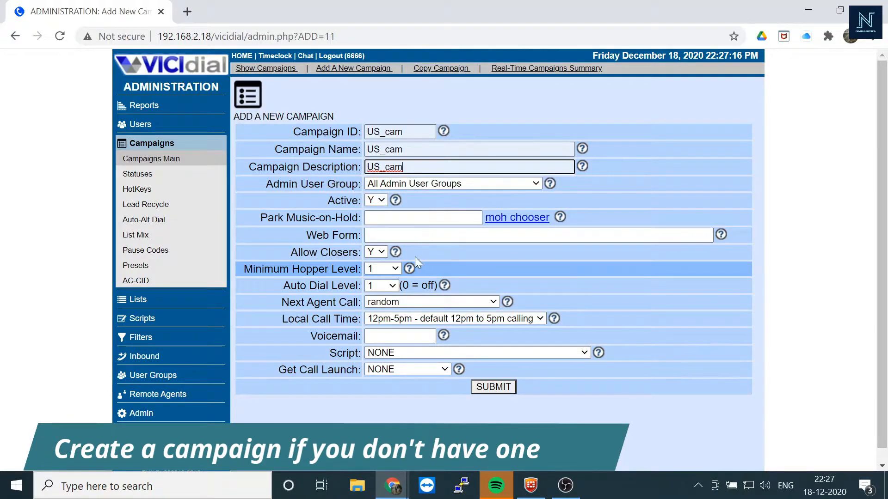
Keep minimum hopper level 1, set Local Call Time to 24hours and submit the campaign.
click(382, 268)
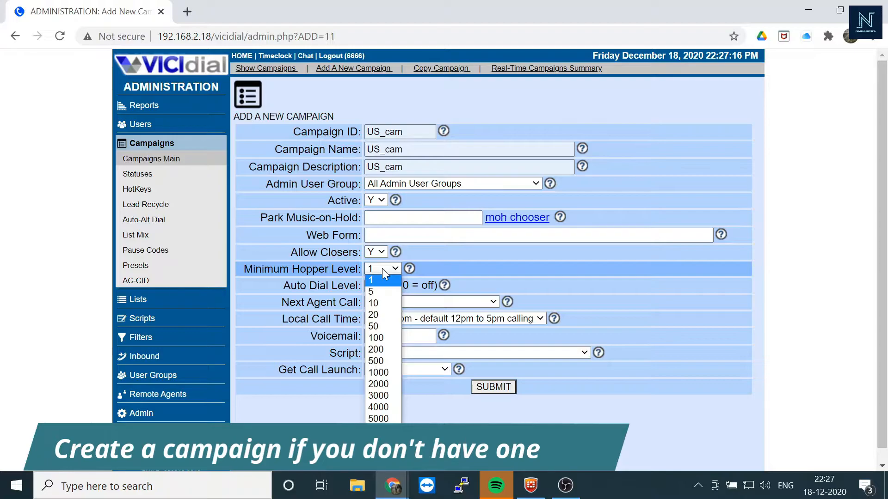
click(369, 279)
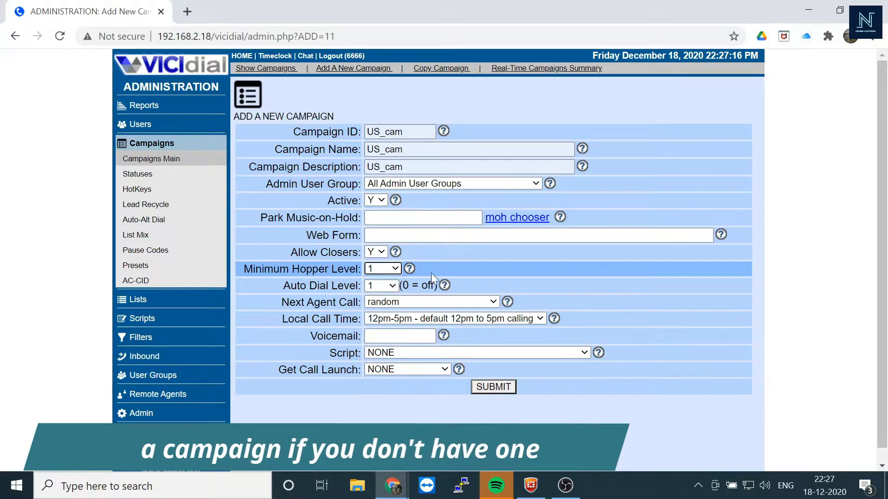
click(453, 318)
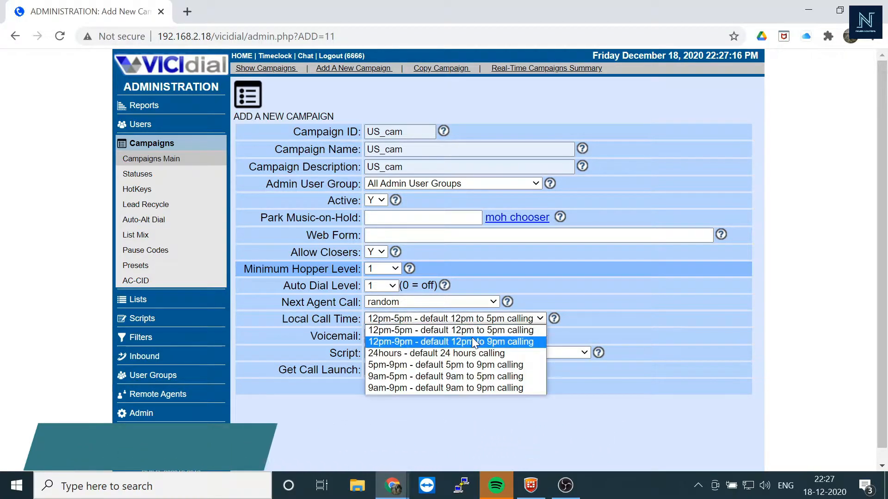
click(435, 353)
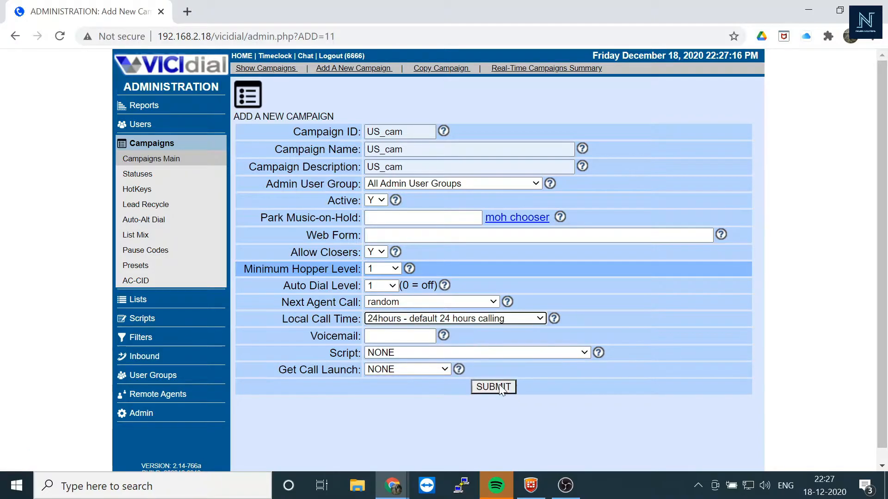
click(493, 387)
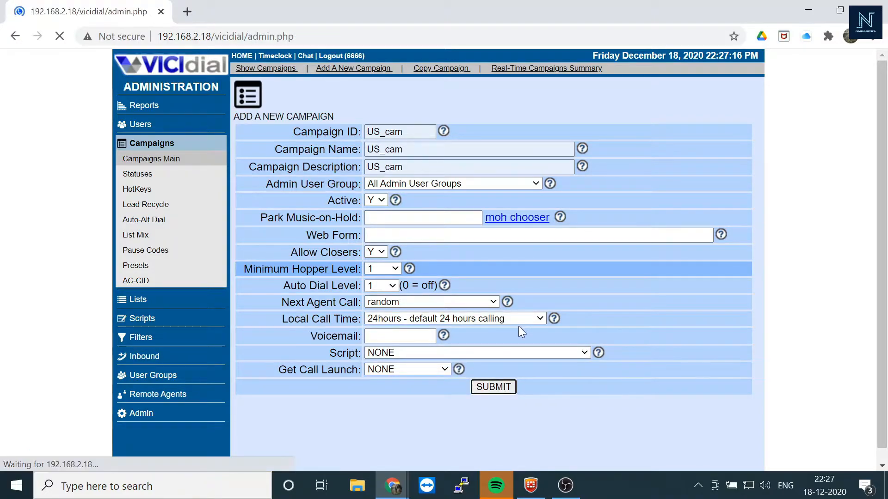
Search the US_cam detail page for 'alt' to reach the Disable Alter Customer Phone setting.
click(492, 386)
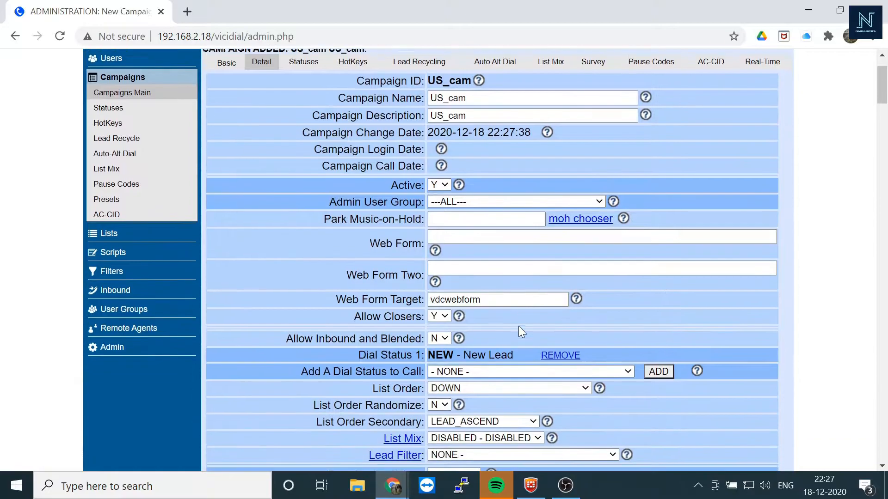
scroll(down, 3)
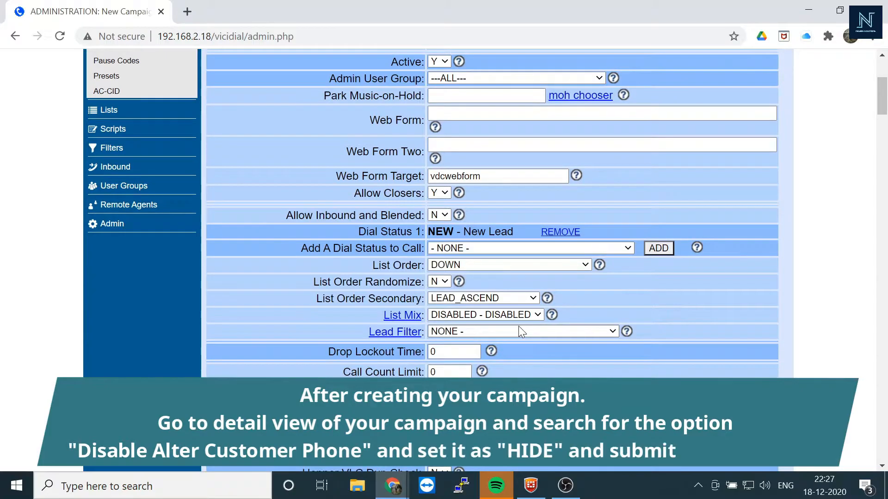
text(alt)
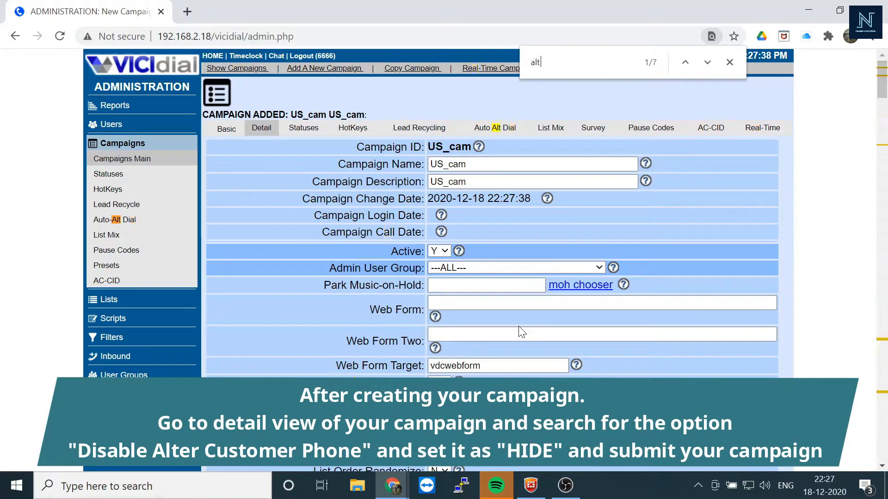
click(707, 62)
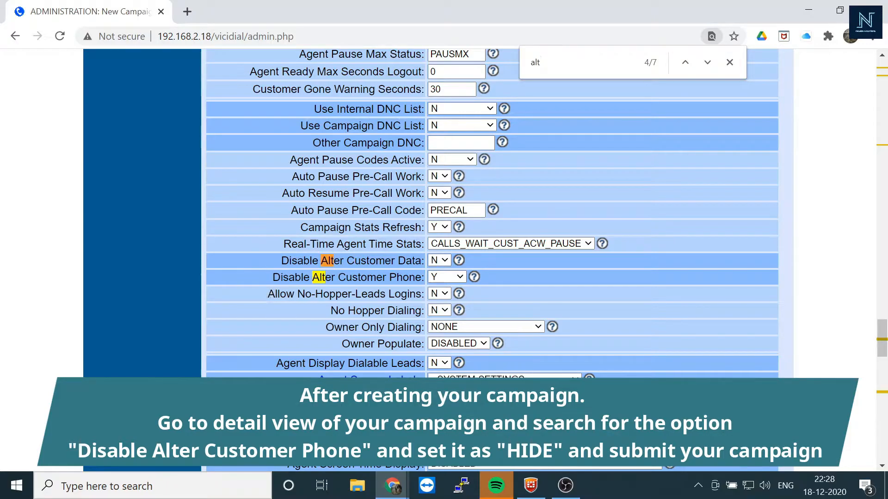
Set Disable Alter Customer Phone to HIDE and submit the modified US_cam campaign.
double_click(344, 277)
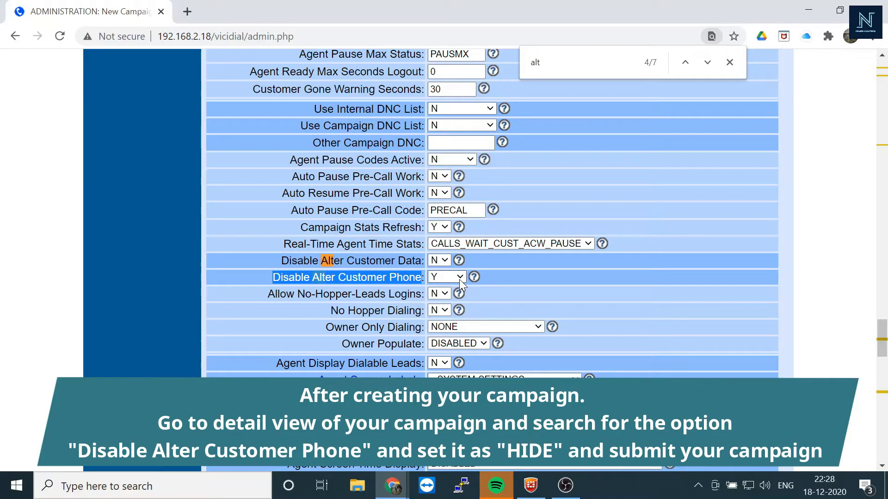
click(445, 277)
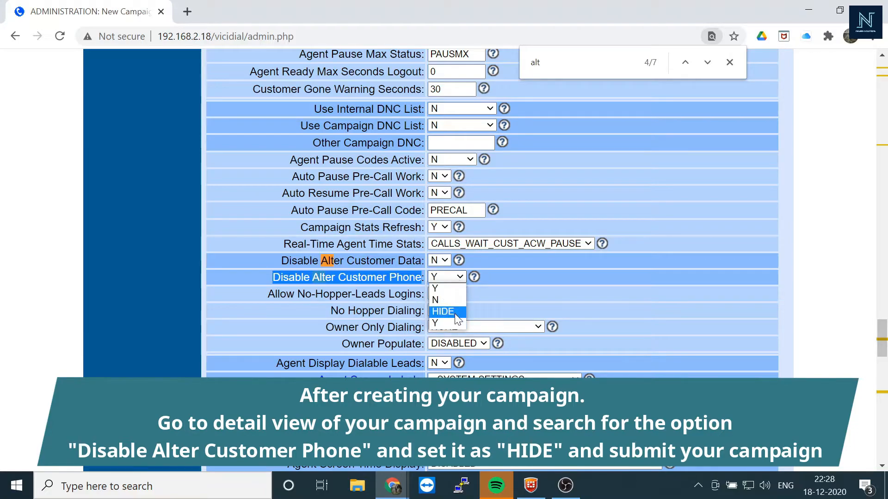
click(443, 311)
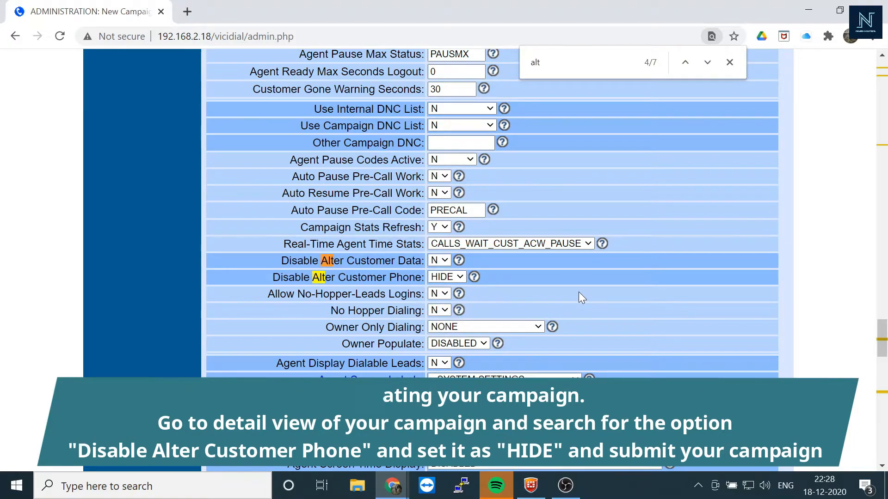
scroll(down, 3)
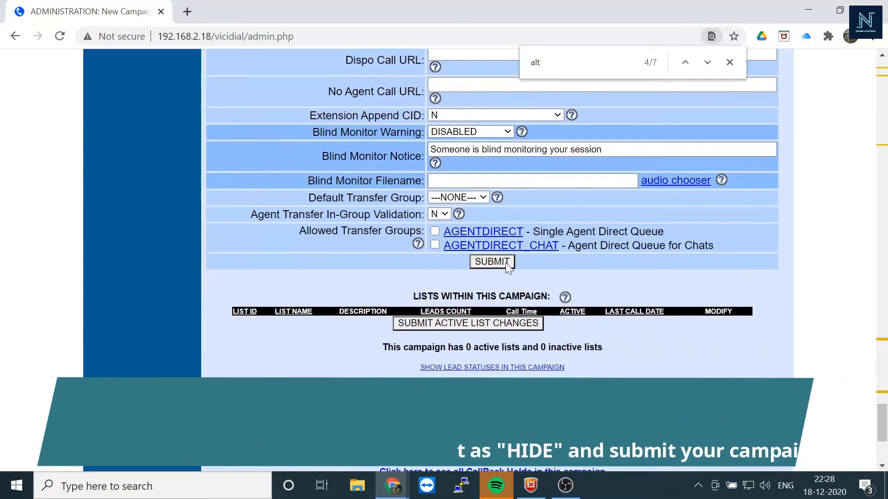
click(491, 261)
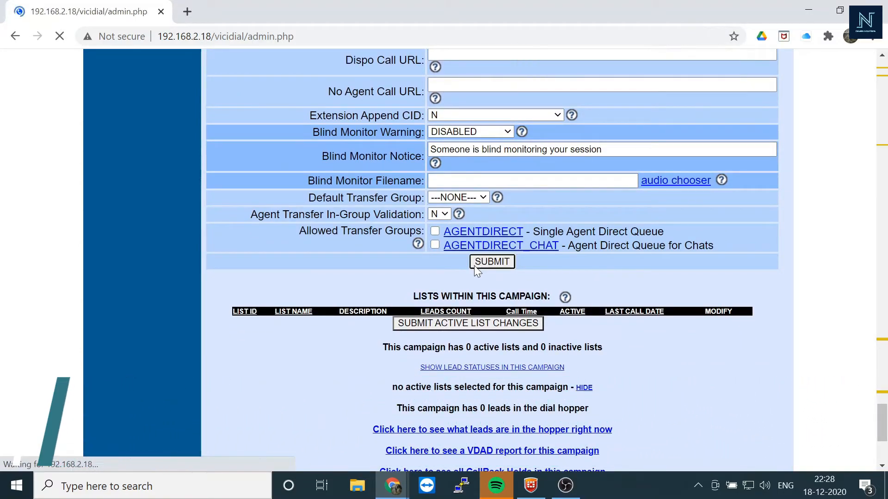
click(491, 262)
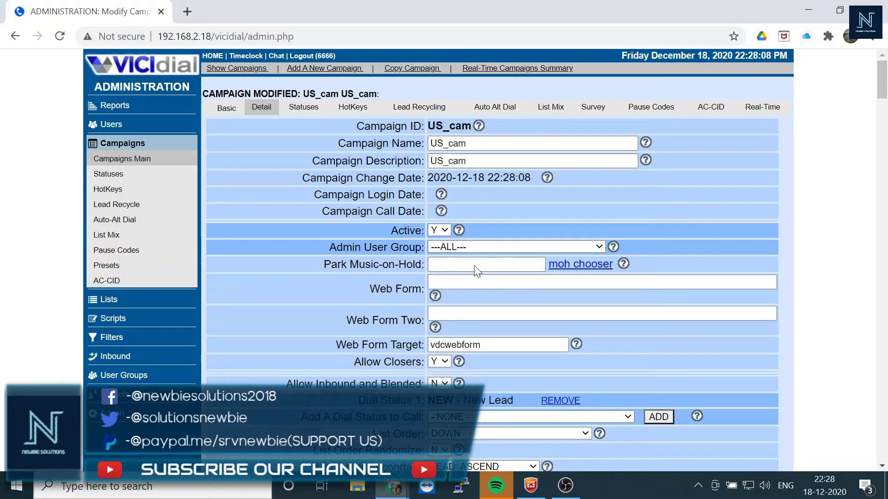
scroll(down, 3)
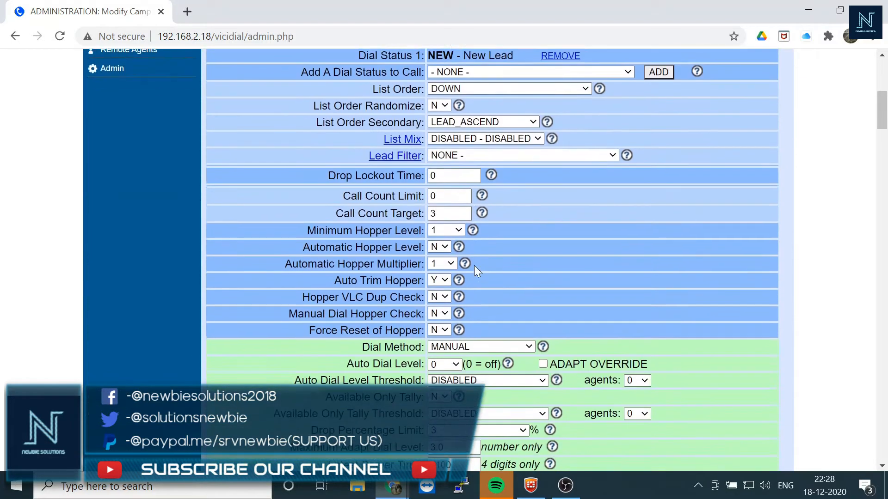
scroll(down, 3)
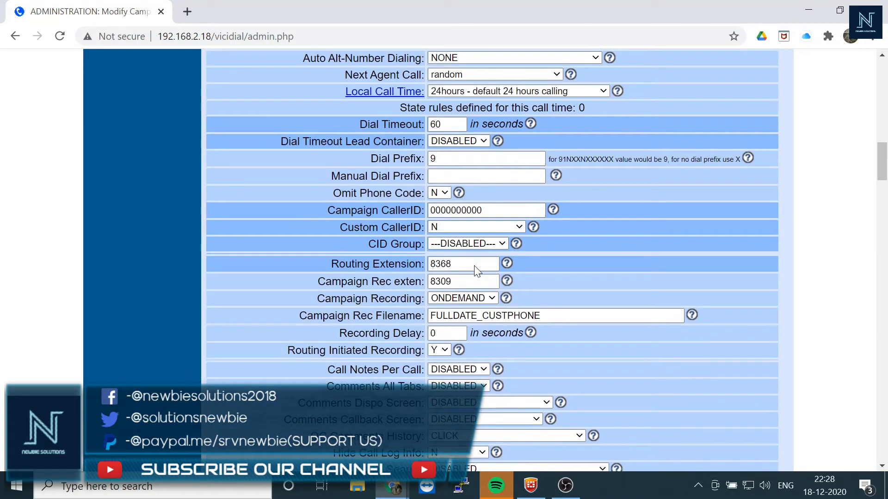
scroll(down, 3)
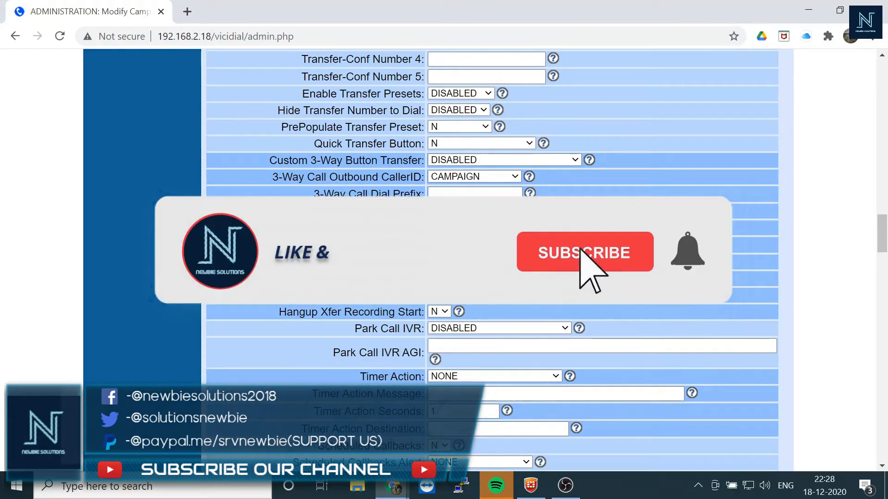
click(584, 253)
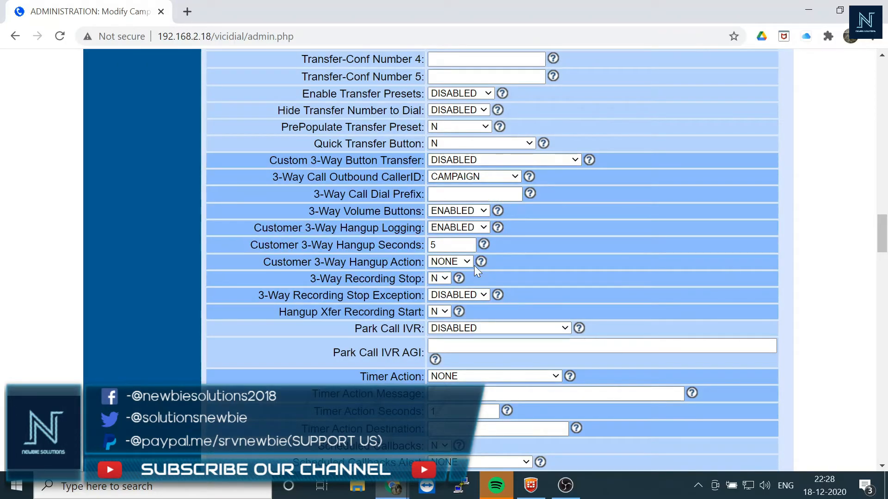
mouse_move(564, 486)
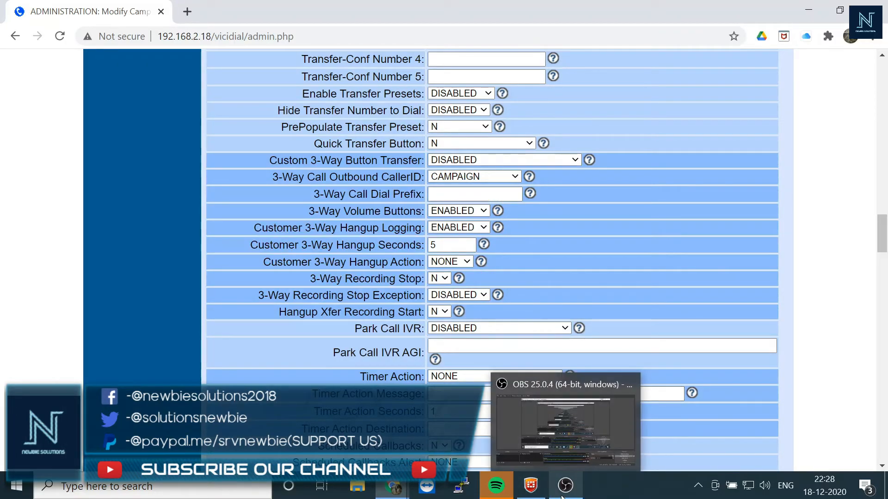